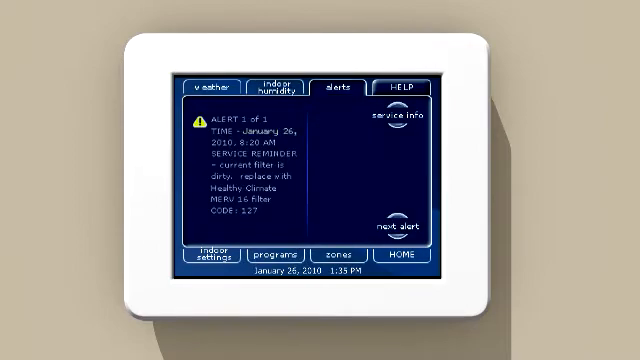
Step: View the replace-air-filter service reminder on the Alerts tab and show its service information screen
click(398, 256)
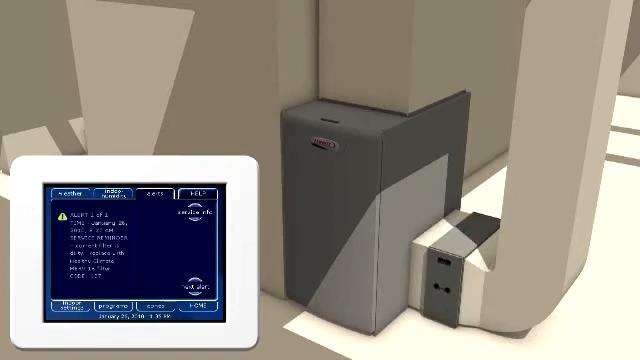
click(184, 216)
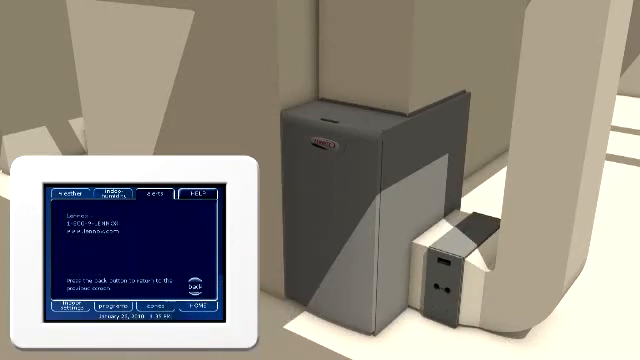